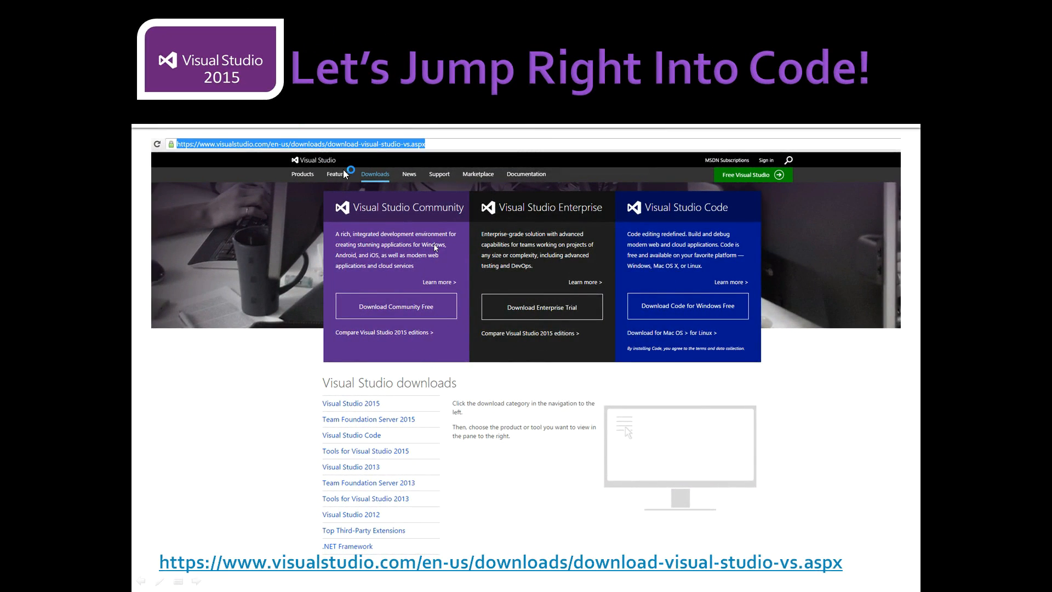
mouse_move(233, 99)
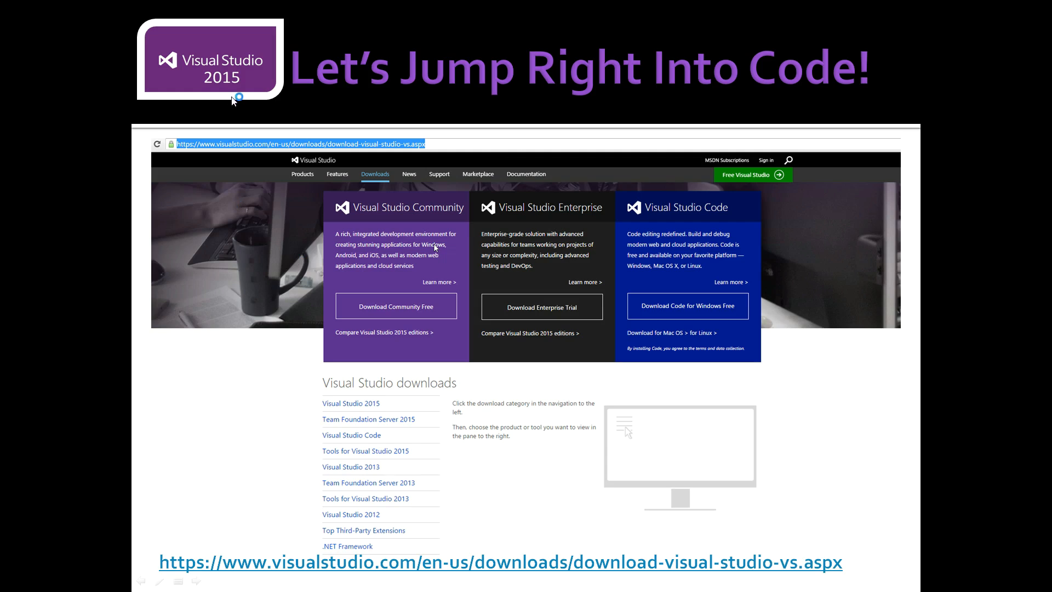
mouse_move(379, 558)
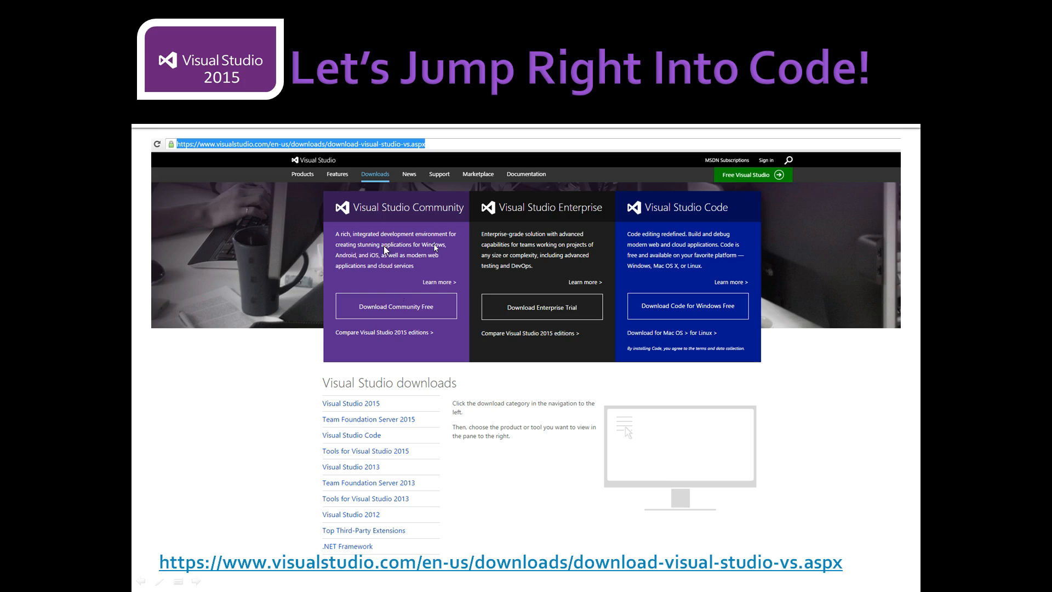
mouse_move(419, 475)
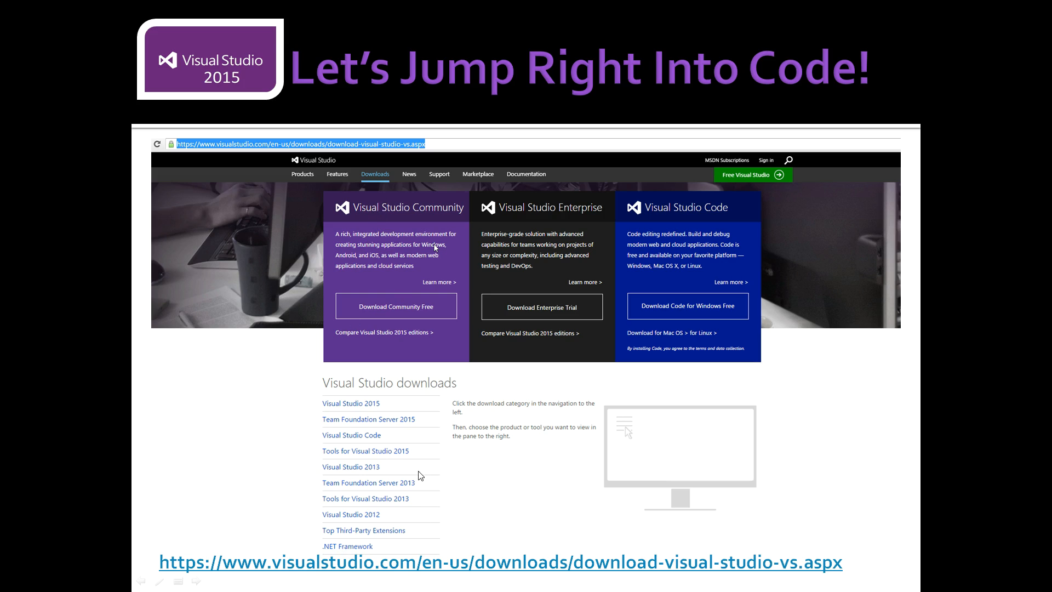
mouse_move(413, 315)
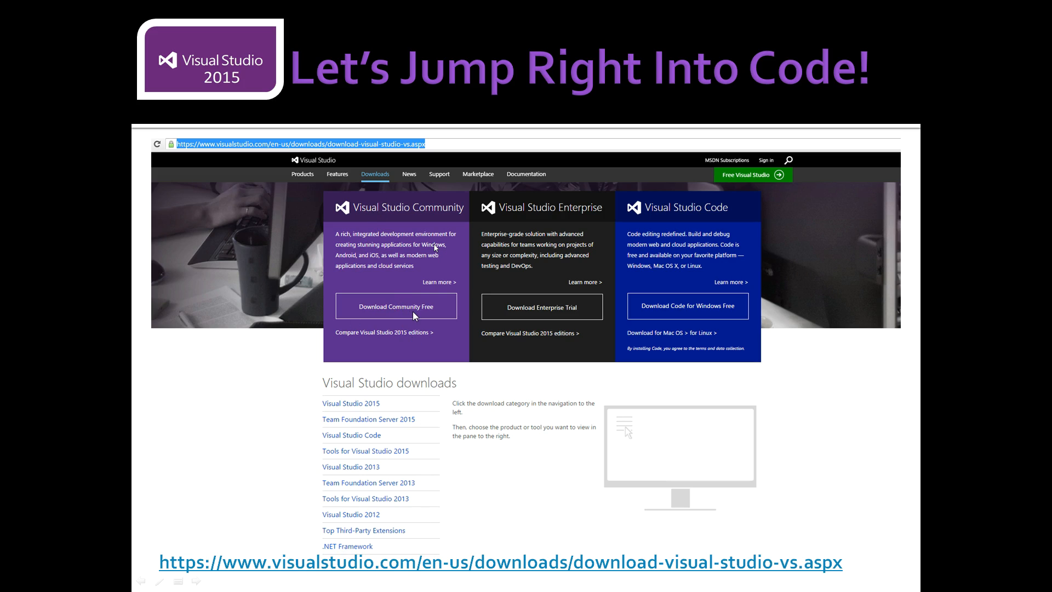
mouse_move(385, 393)
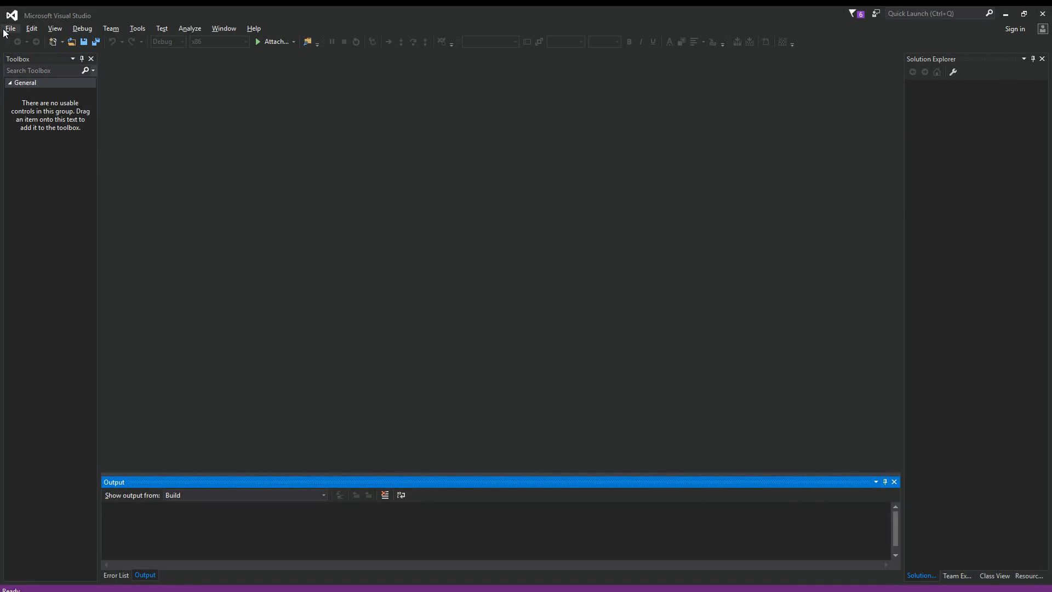
- Create a new Visual C++ Win32 Console Application project named IsPalindrome
left_click(10, 28)
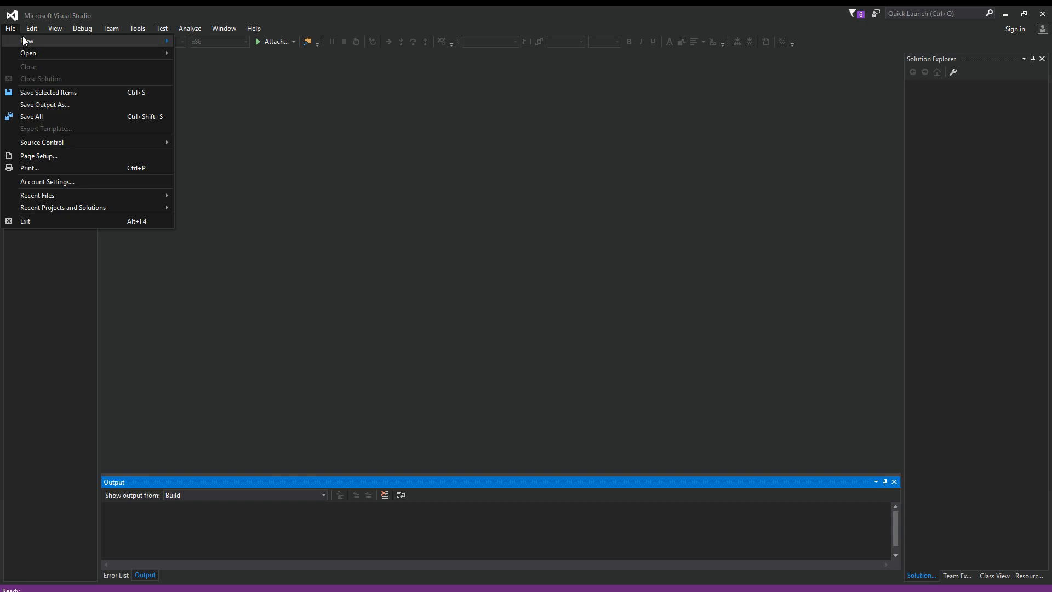
left_click(30, 40)
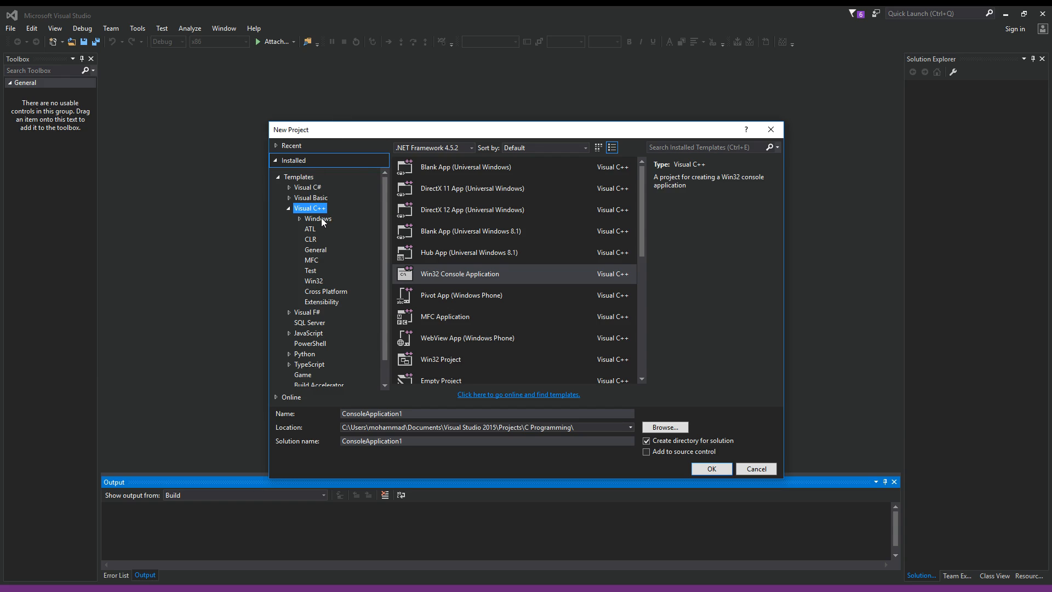
mouse_move(454, 281)
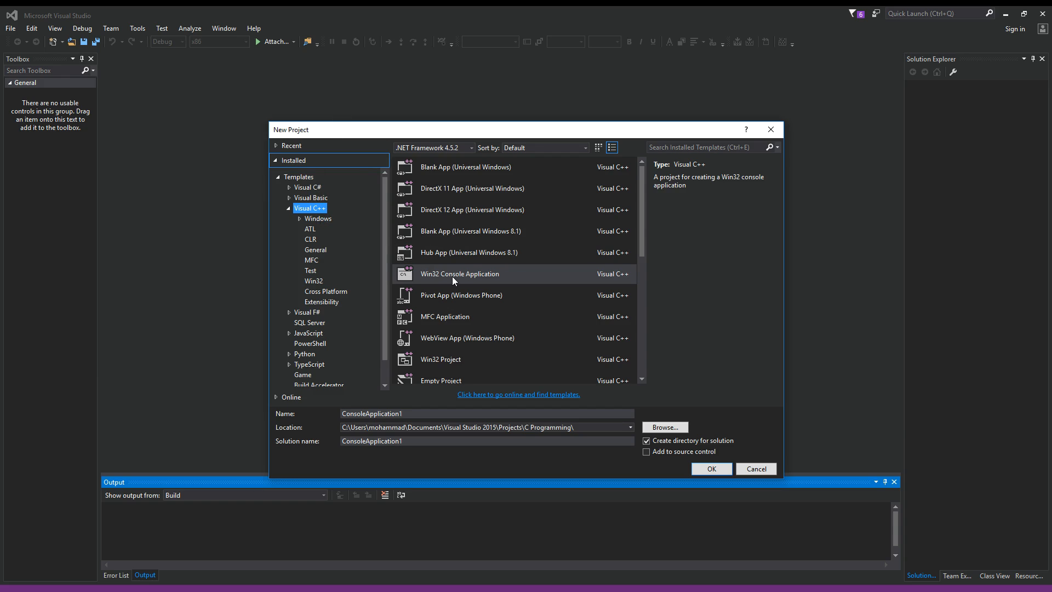
mouse_move(469, 283)
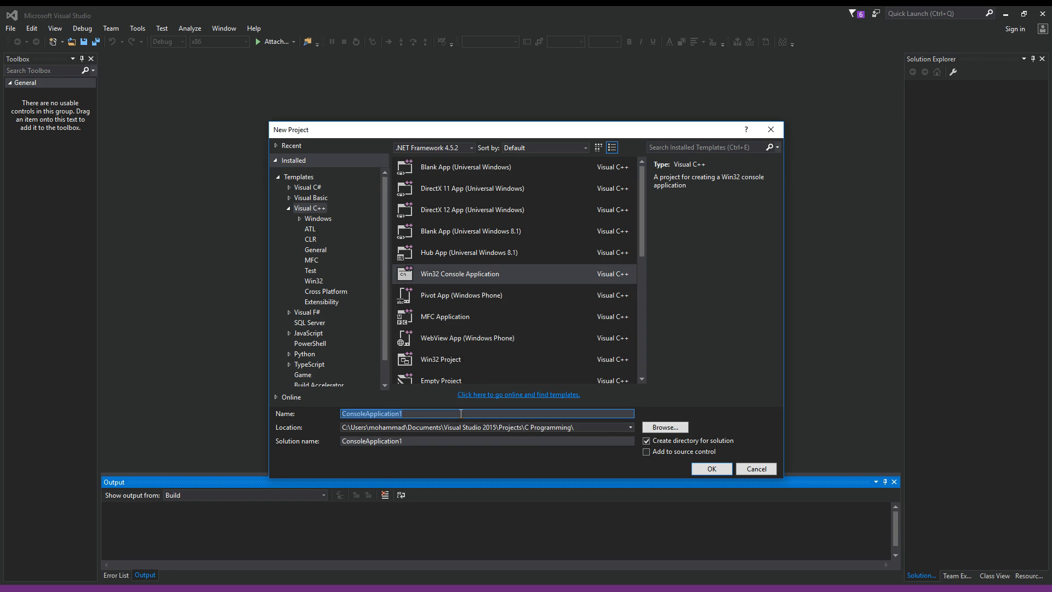
type("IsPal")
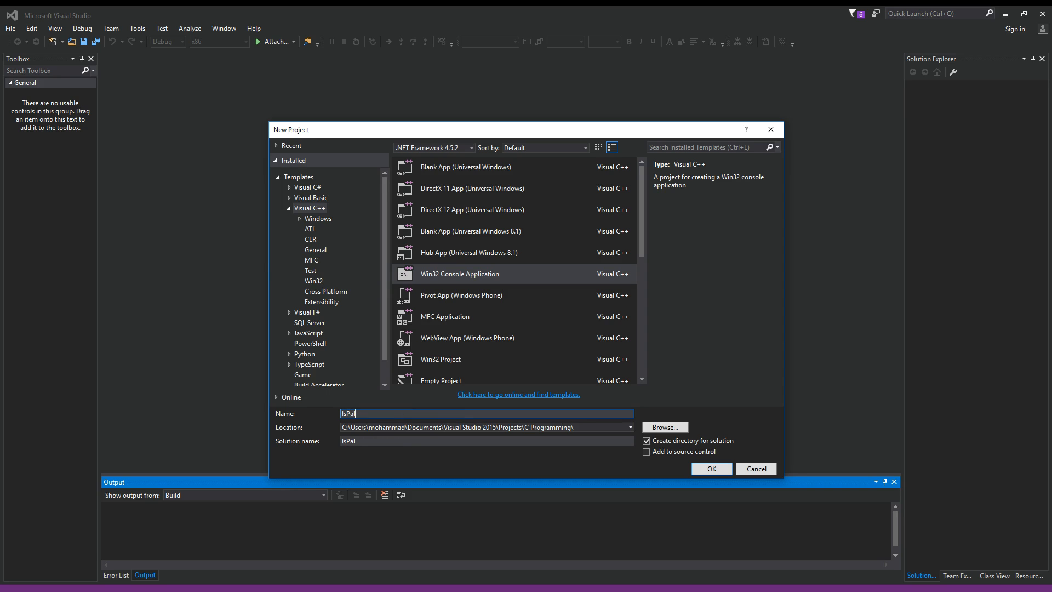
left_click(711, 468)
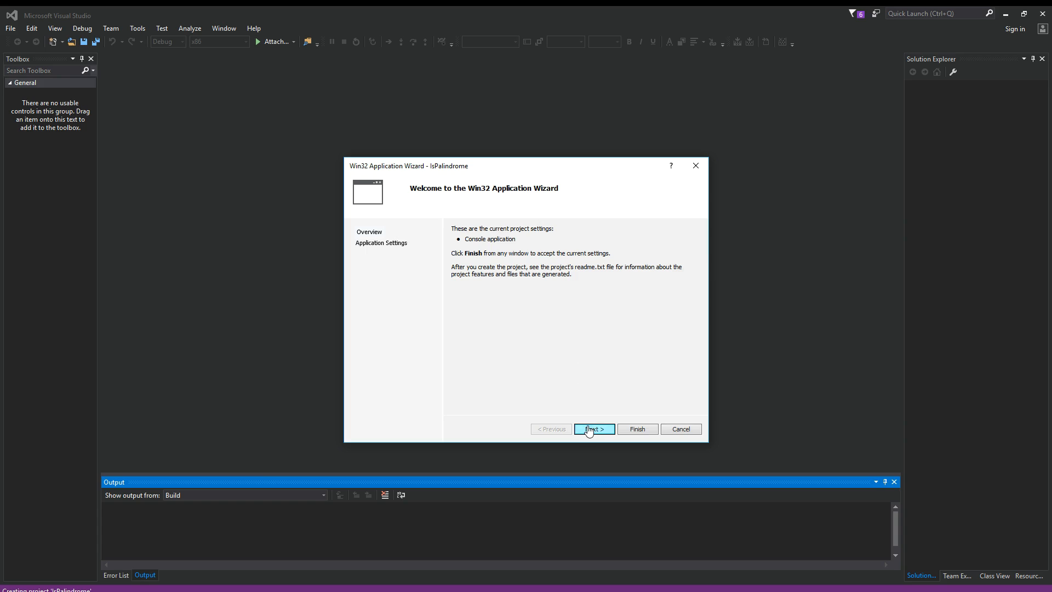
- Accept the console application settings and finish the wizard to generate IsPalindrome.cpp
left_click(592, 429)
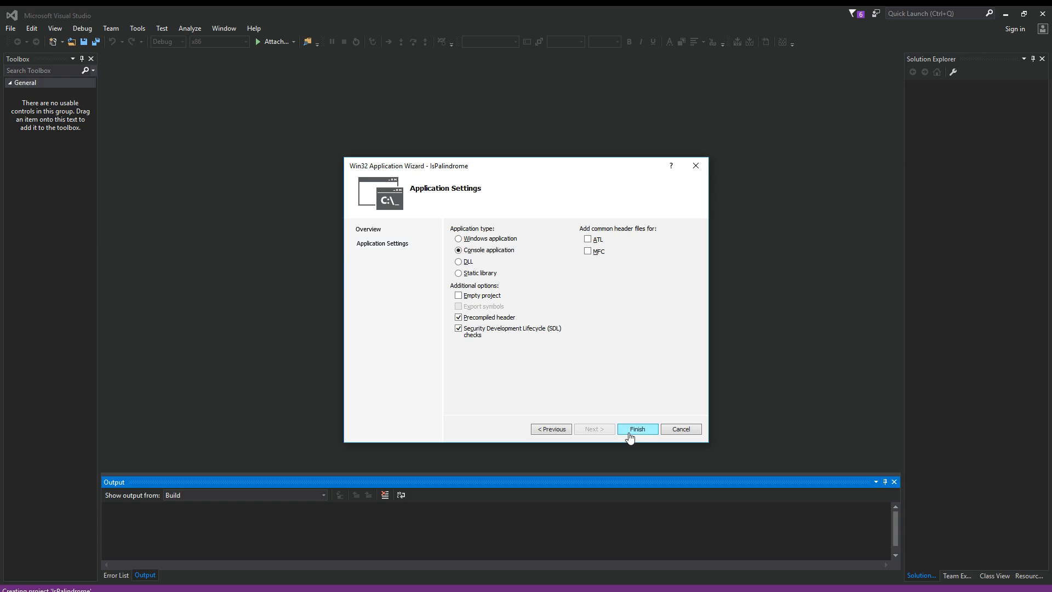
left_click(636, 429)
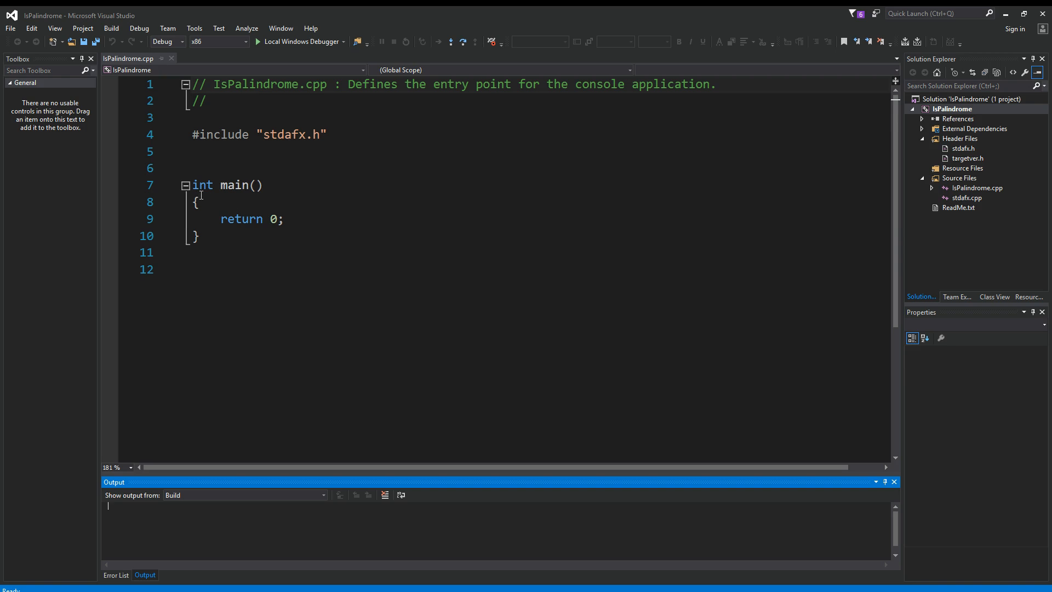
- Define IsPalindrome(pString) returning false when pString is NULL or empty
left_click(317, 152)
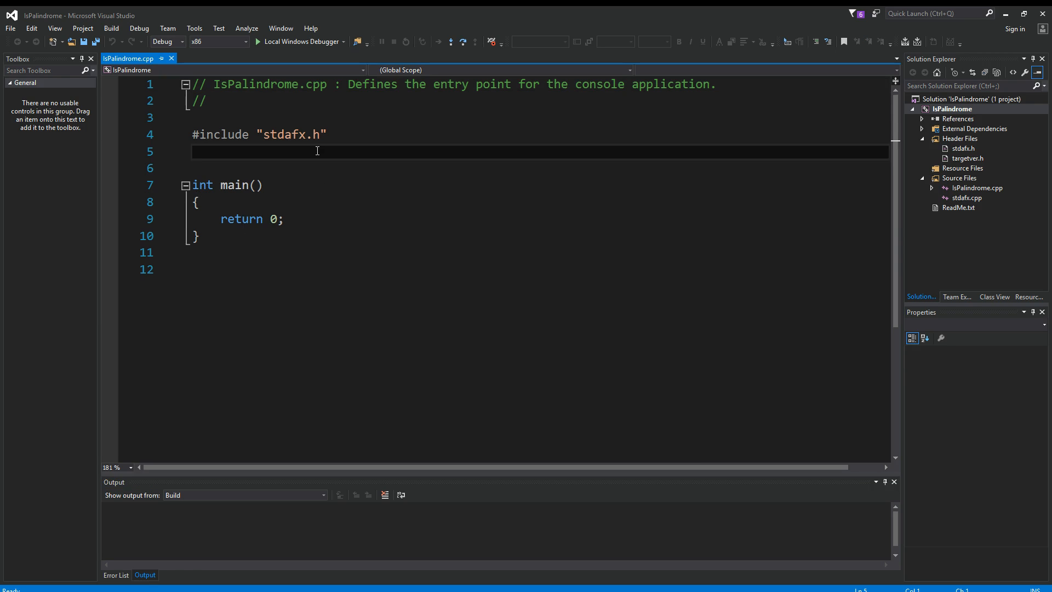
type("I")
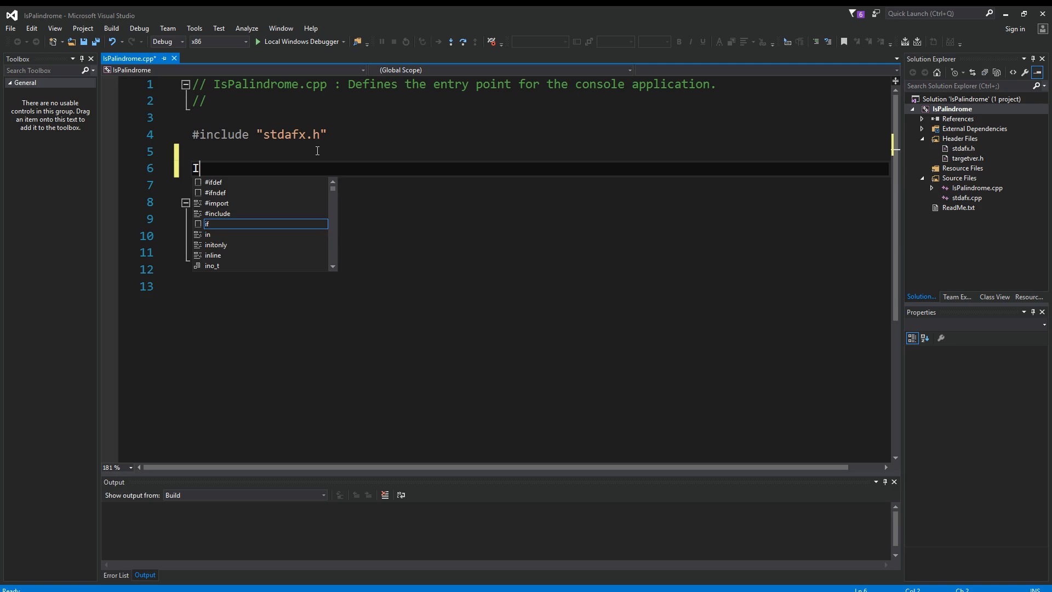
type("IsPalindrome(const char * pString")
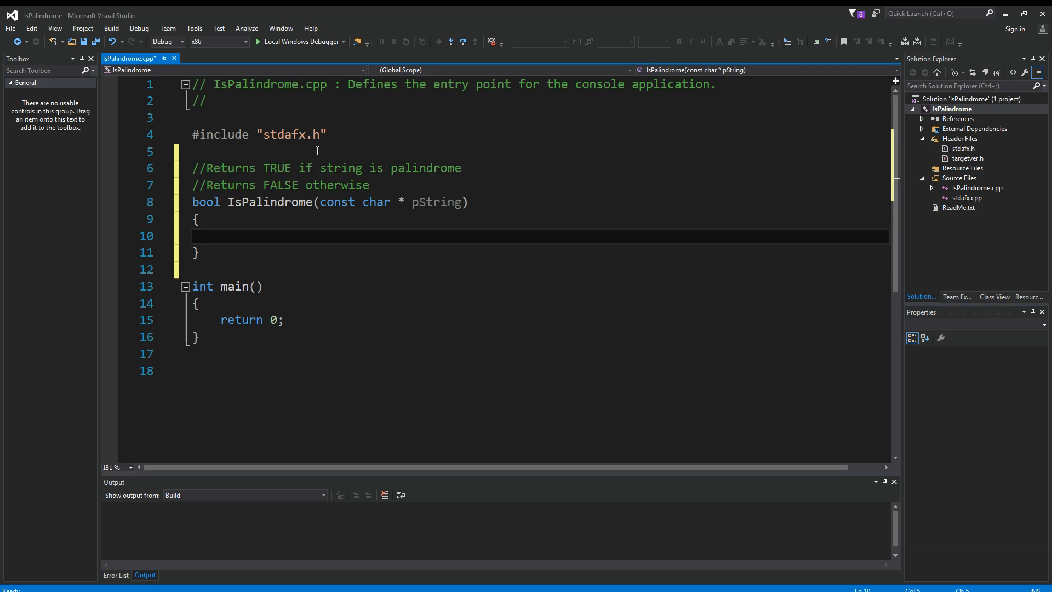
type("if (")
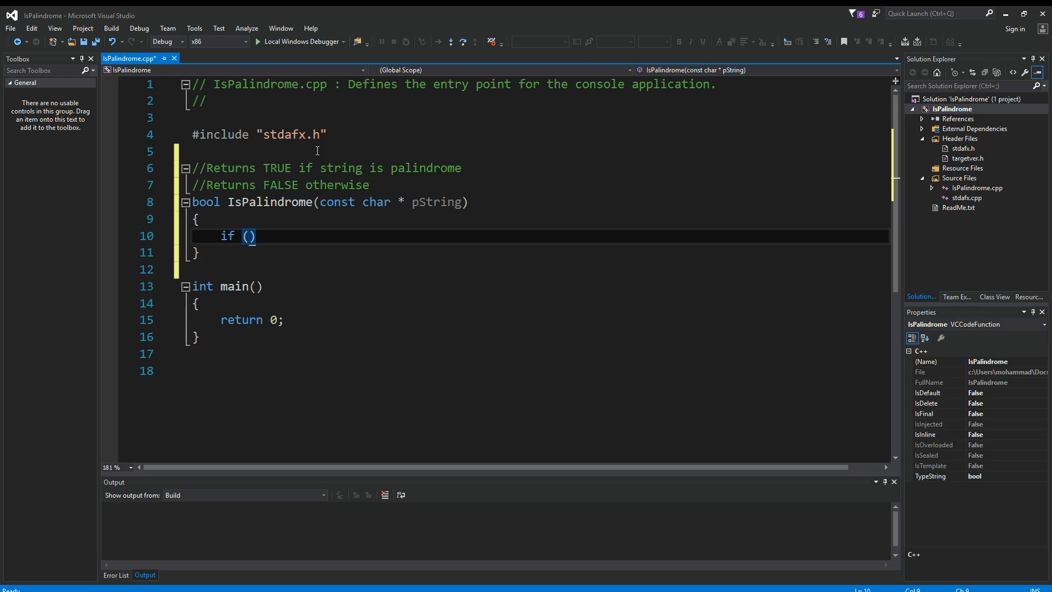
type("NULL")
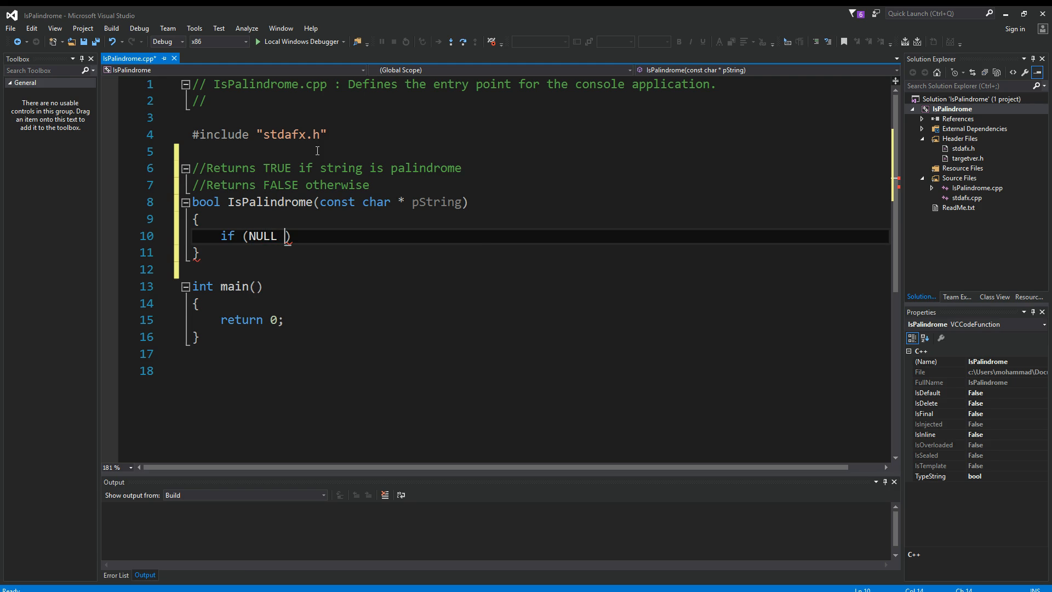
type("== pString")
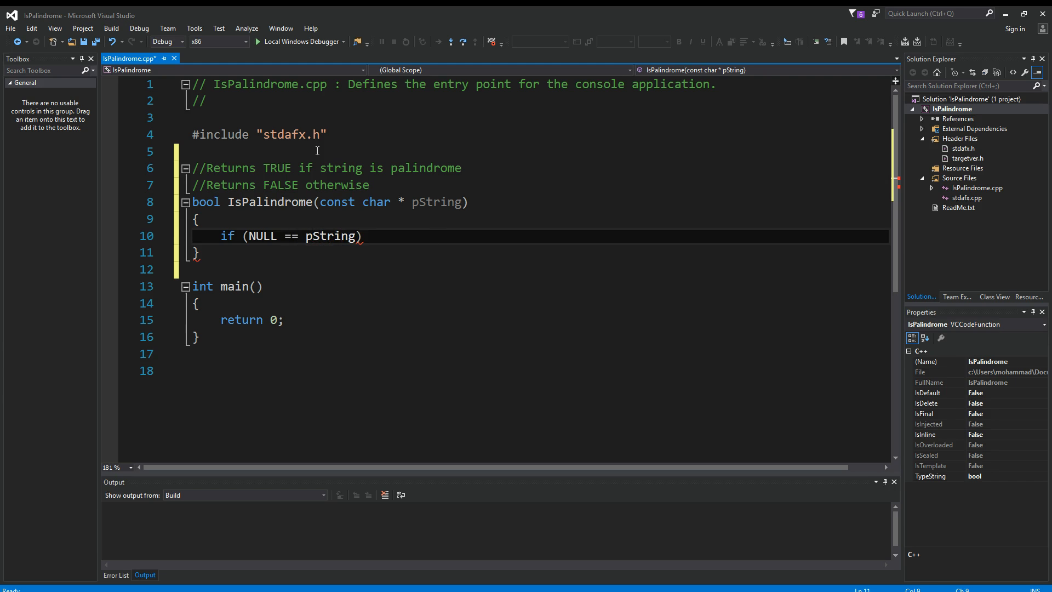
type("return false;")
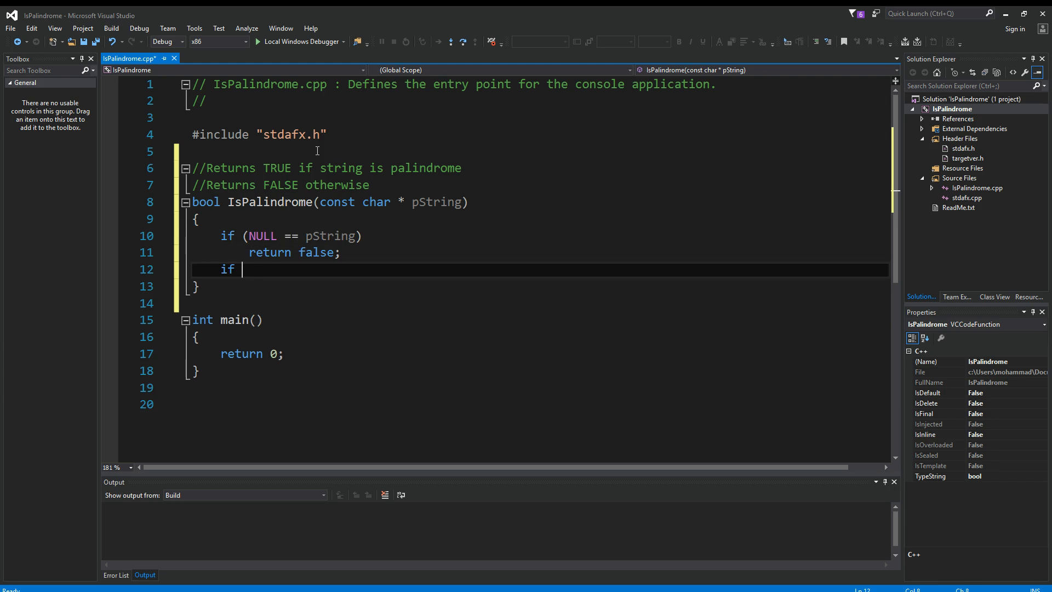
type("(!*pString)")
type("const char *")
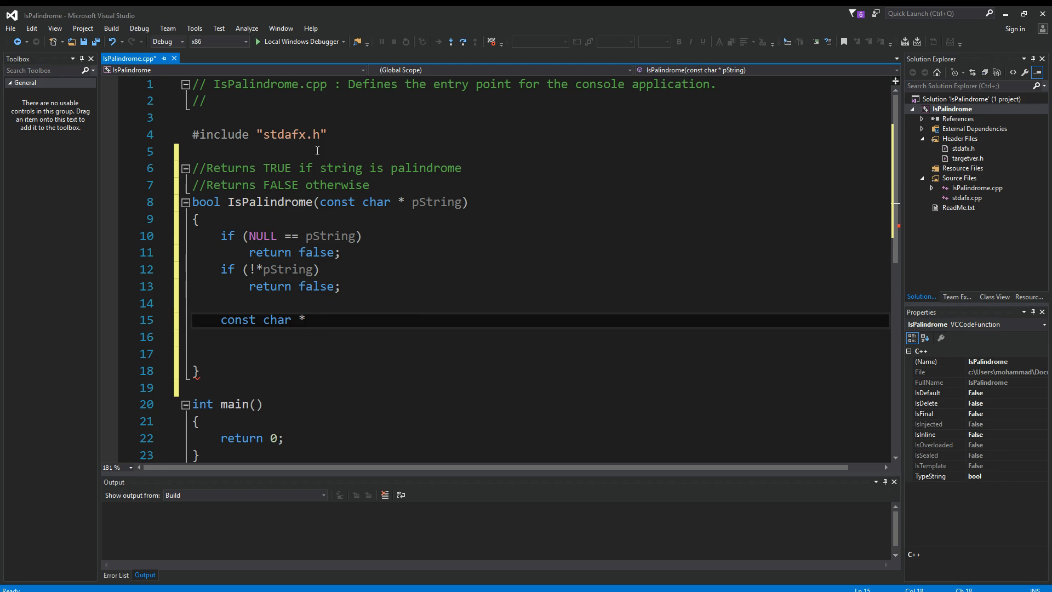
- Declare char pointers pStart and pEnd both initialised to pString
left_click(311, 320)
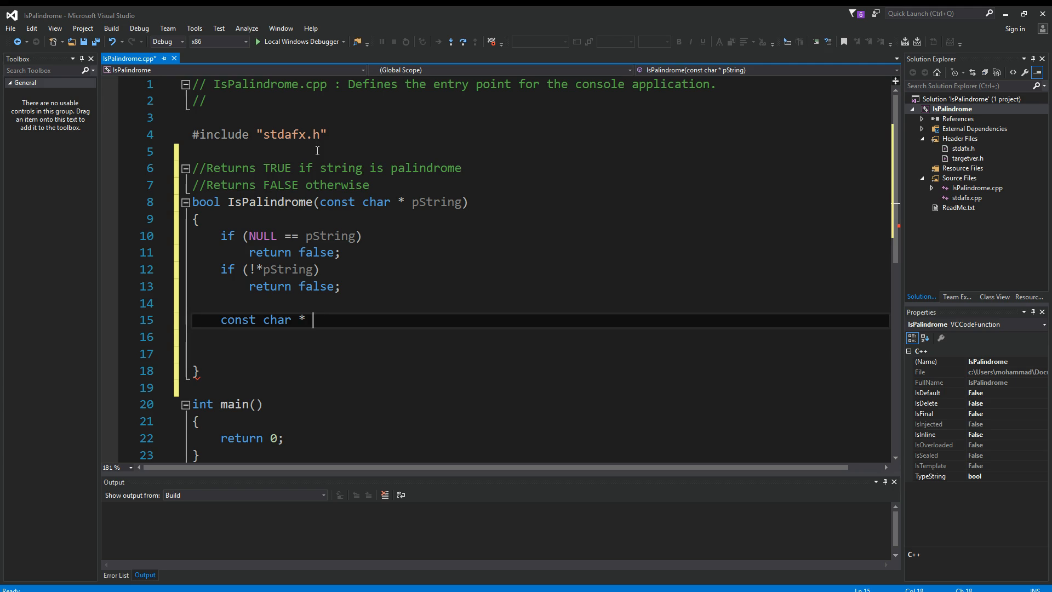
type("pStart =")
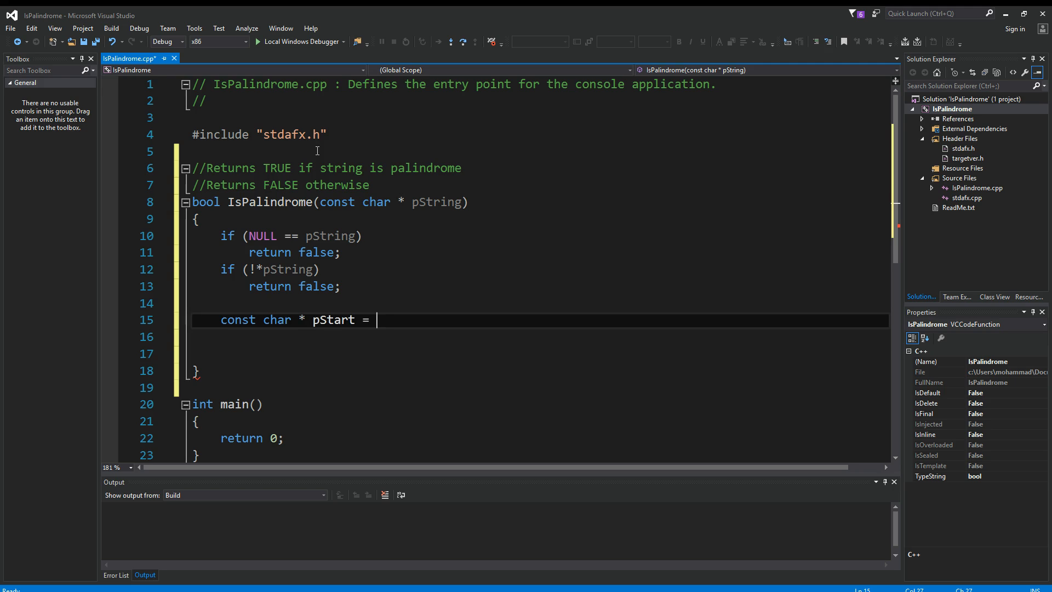
type("pString;")
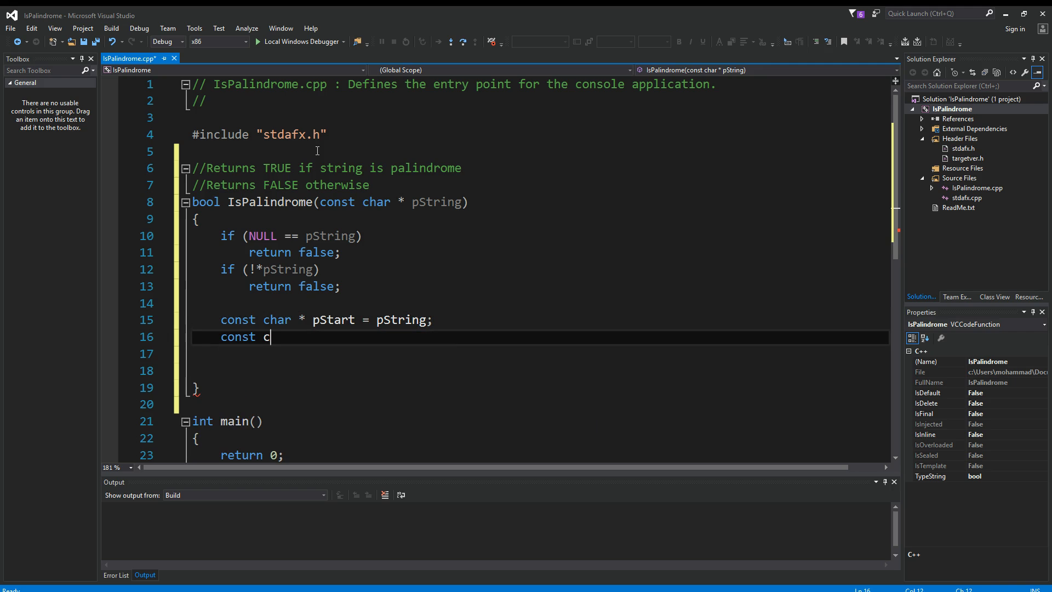
type("har * pEnd =")
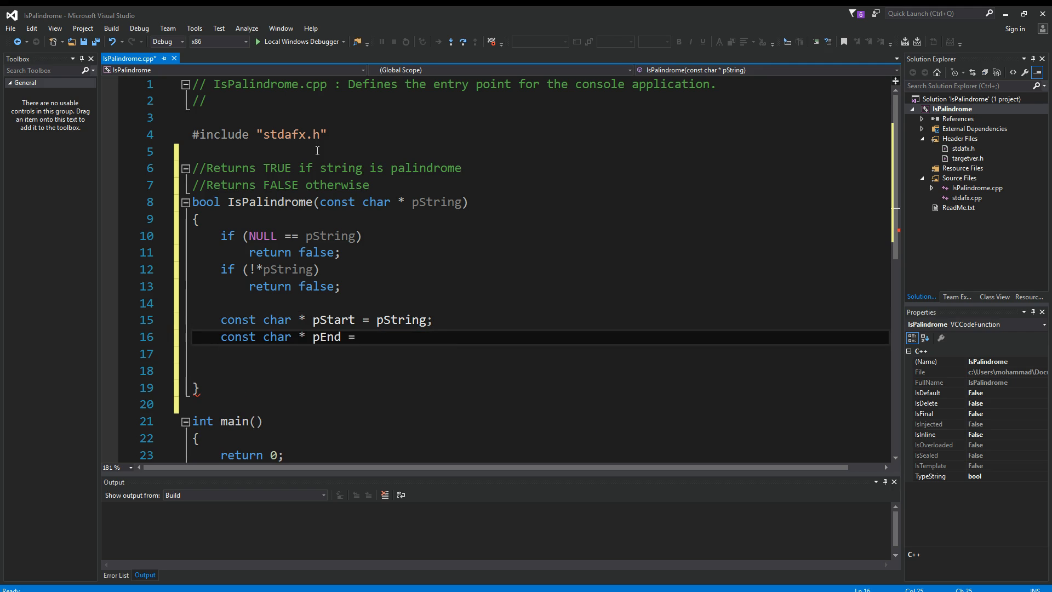
type("pString;")
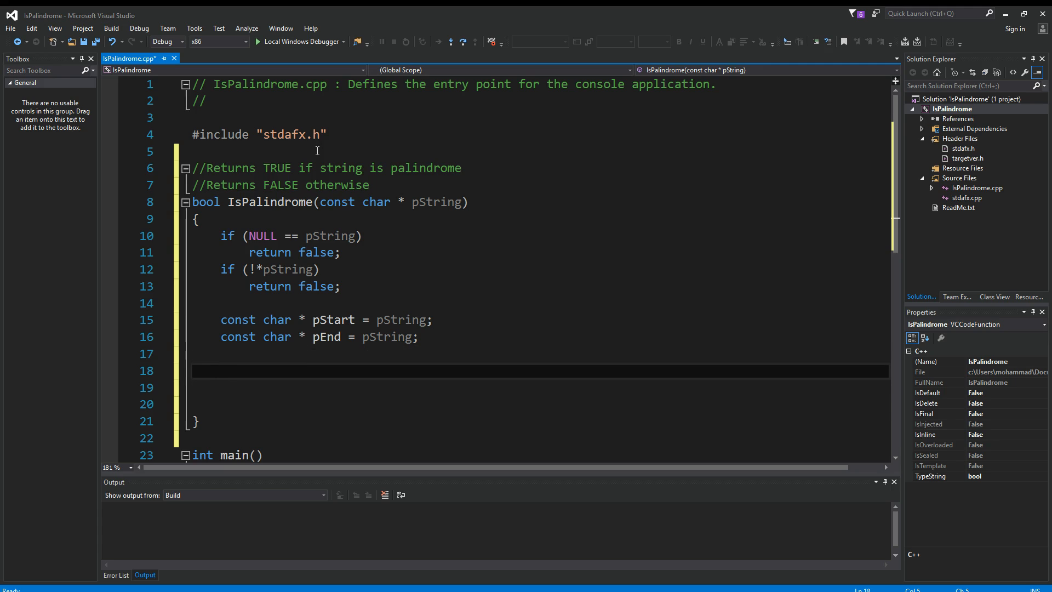
- Advance pEnd to the last character and begin the loop comparing *pStart with *pEnd
left_click(219, 371)
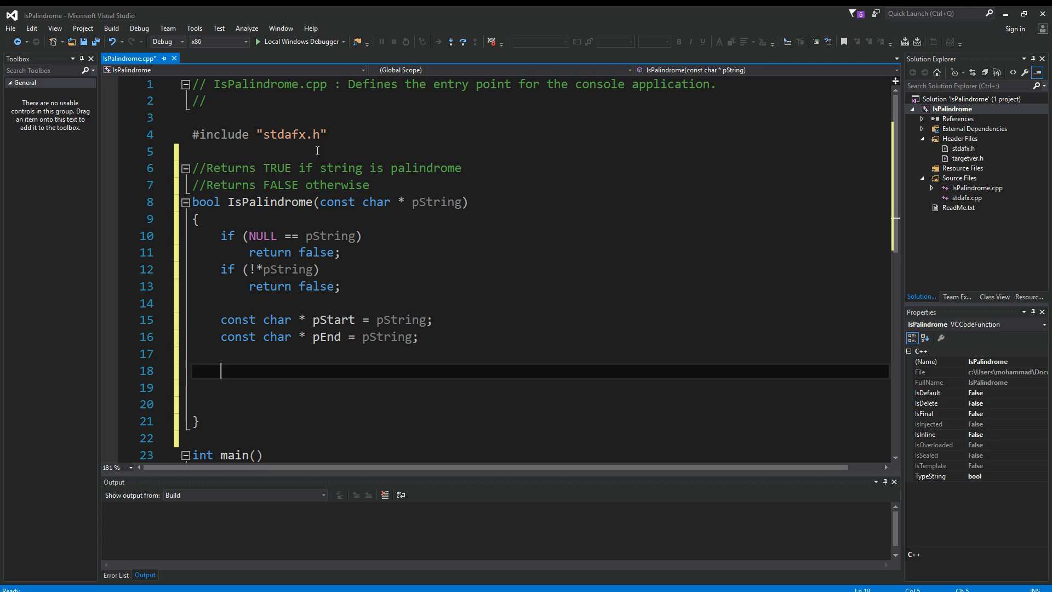
type("while (")
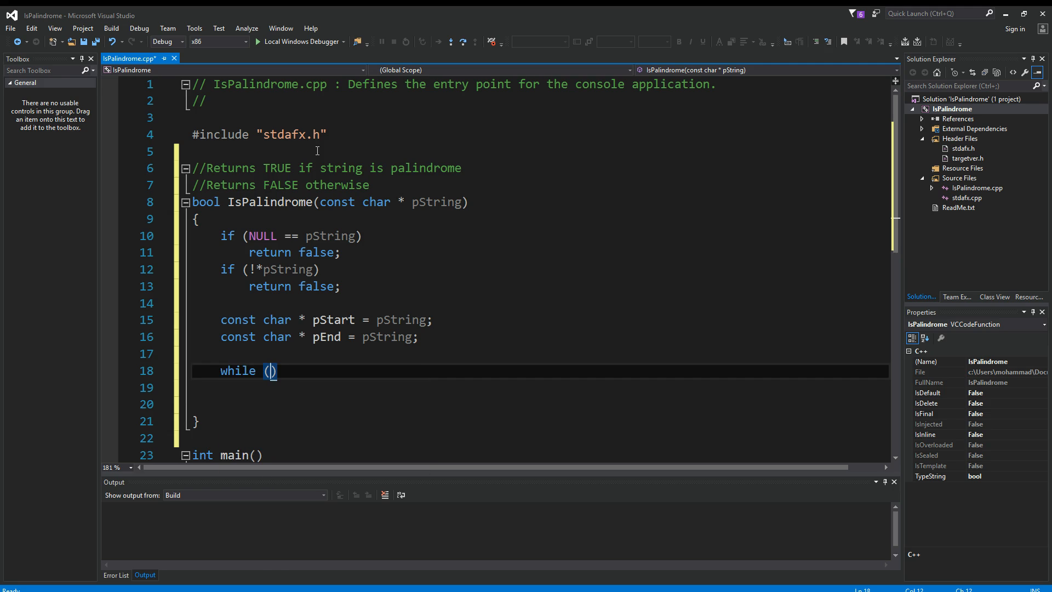
type("*pEnd")
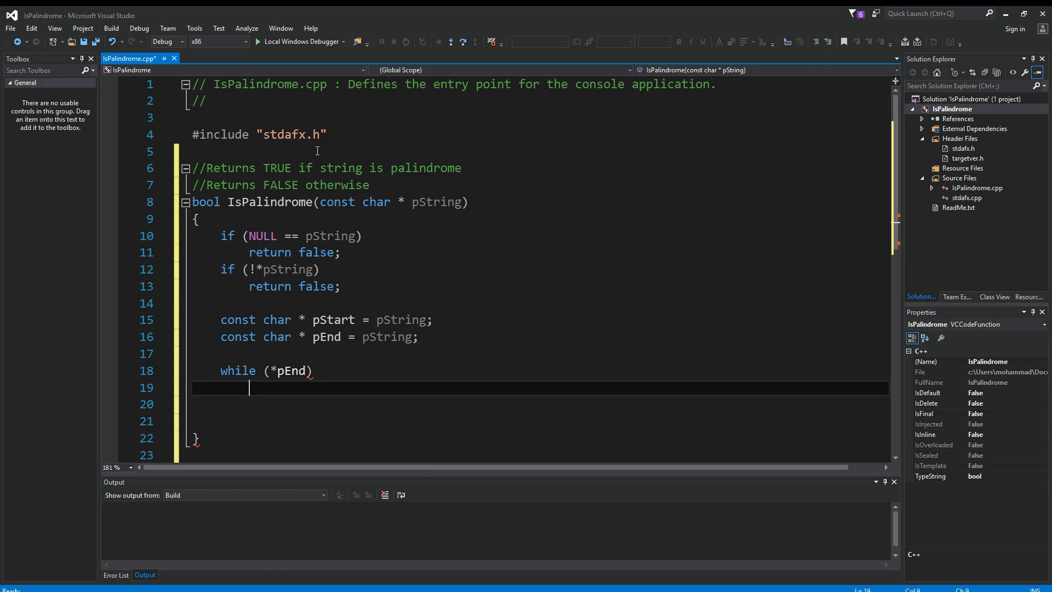
type("pEnd++;")
type("//advance to end of string")
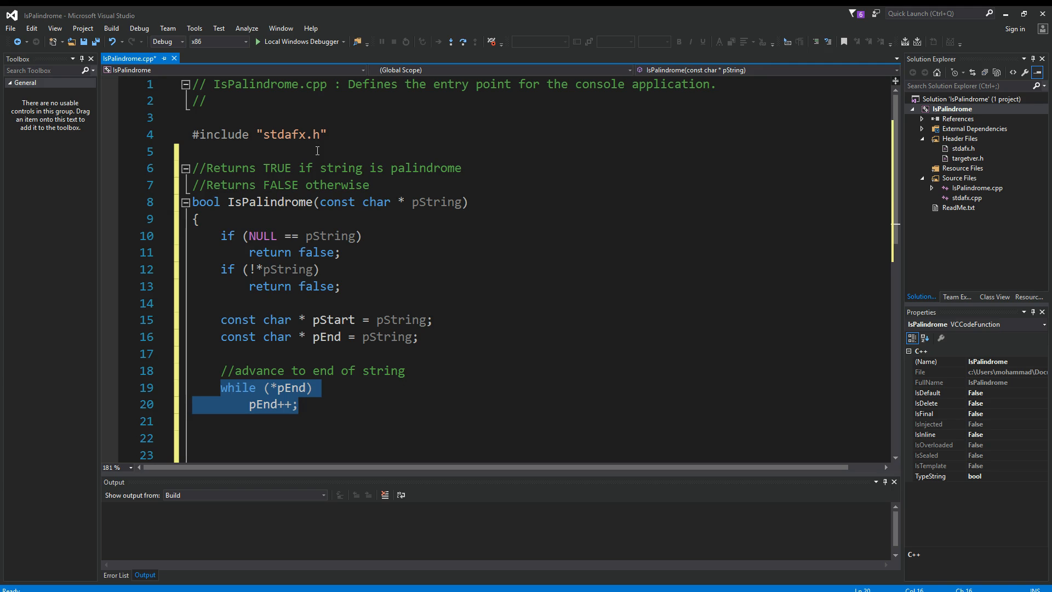
type("--pEnd;")
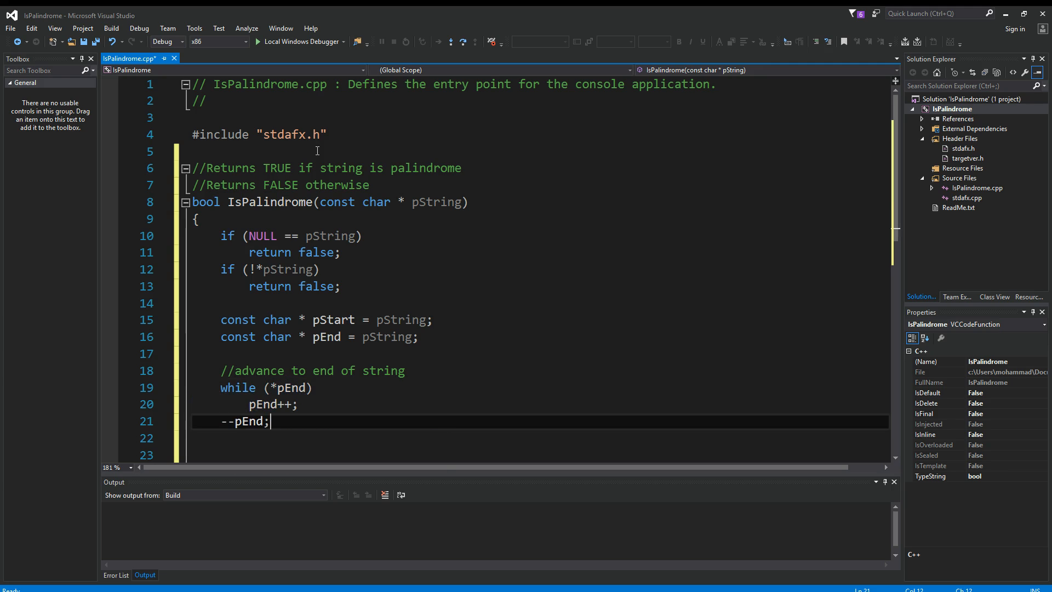
type("//Move to last character")
type("if (")
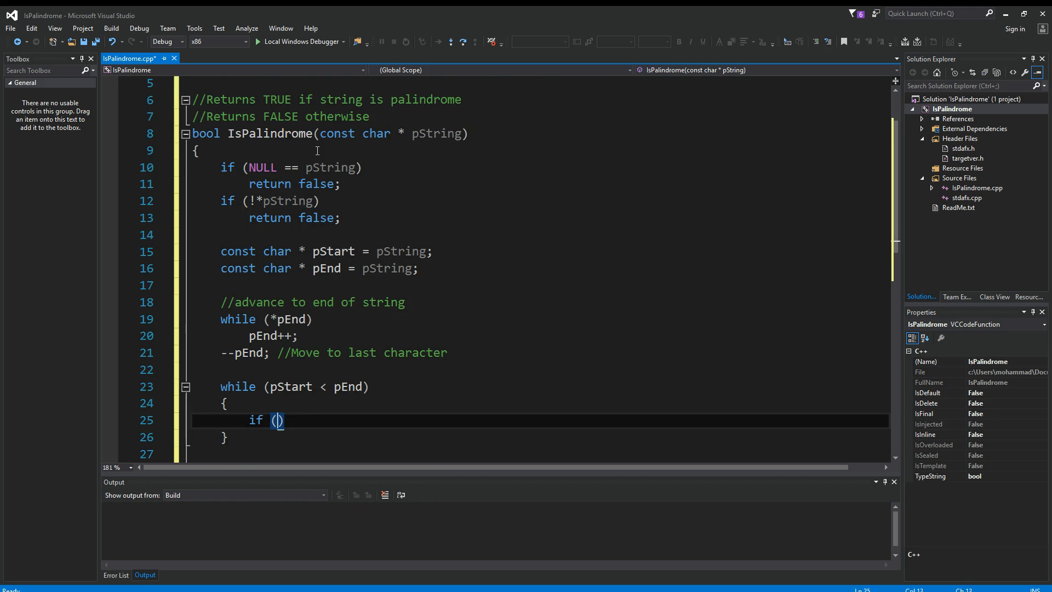
type("*pEnd")
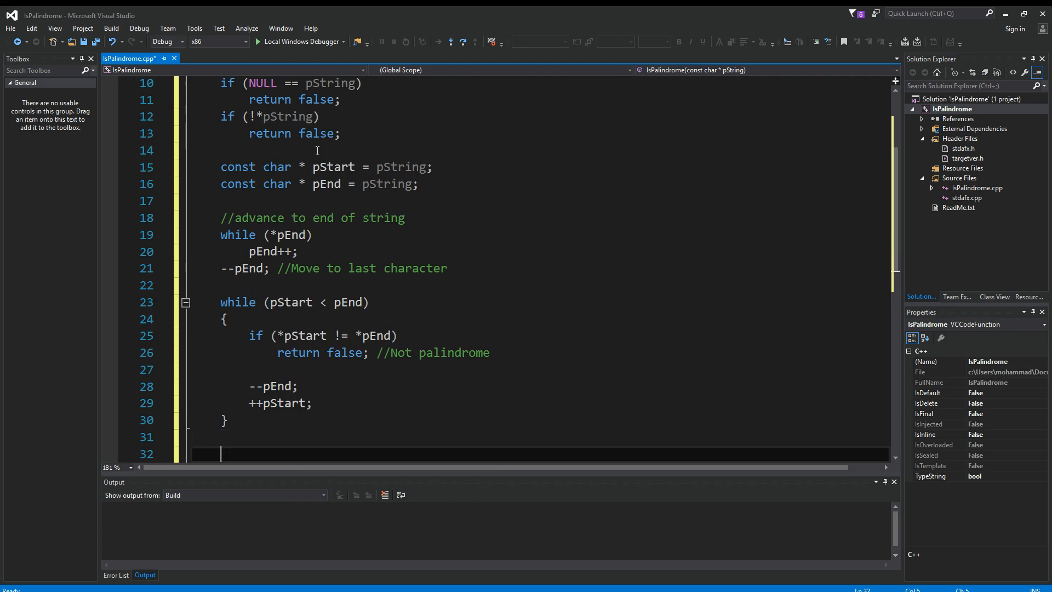
- End IsPalindrome with return true and start main's const char* test array with RACECAR
type("return true; //this is a palindrome")
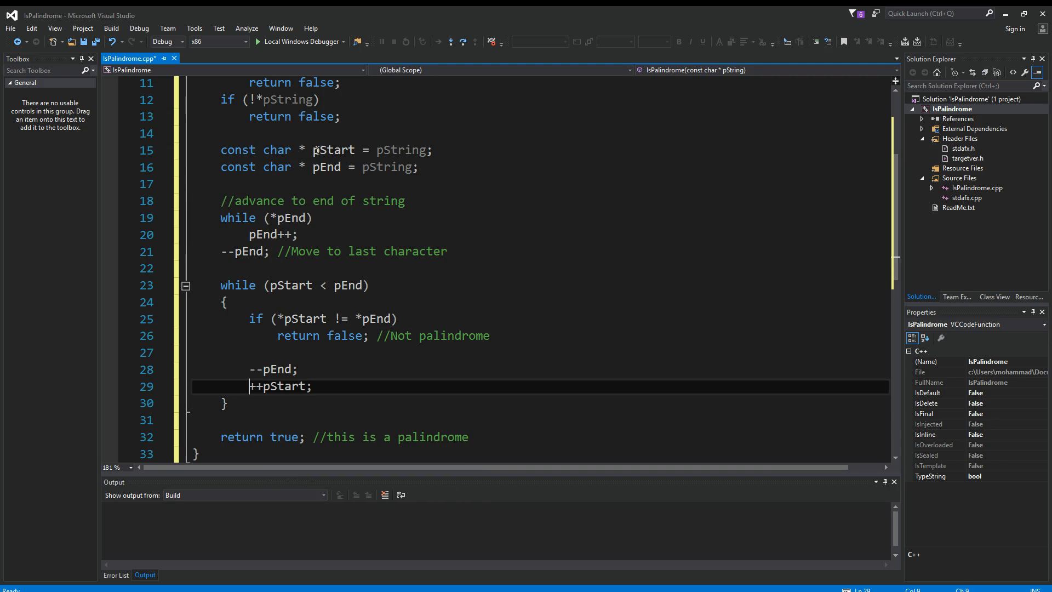
left_click(276, 335)
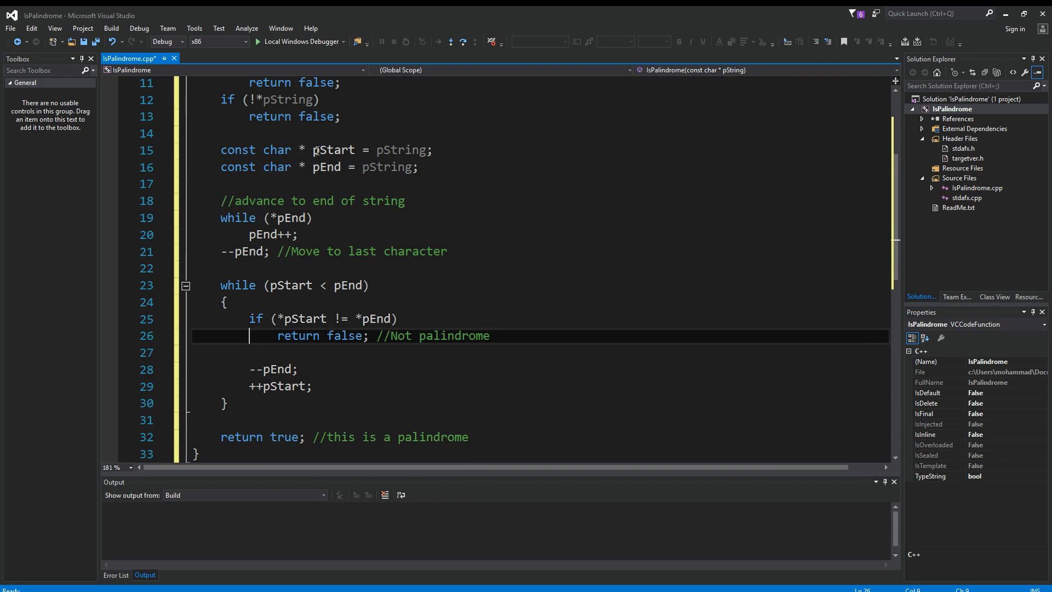
left_click(198, 454)
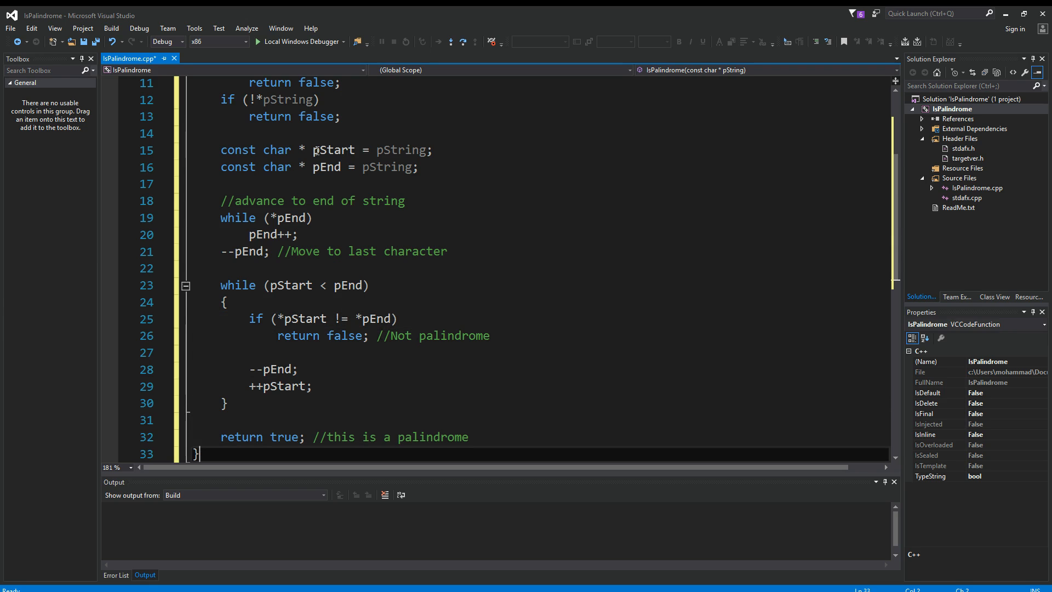
left_click_drag(247, 318, 222, 335)
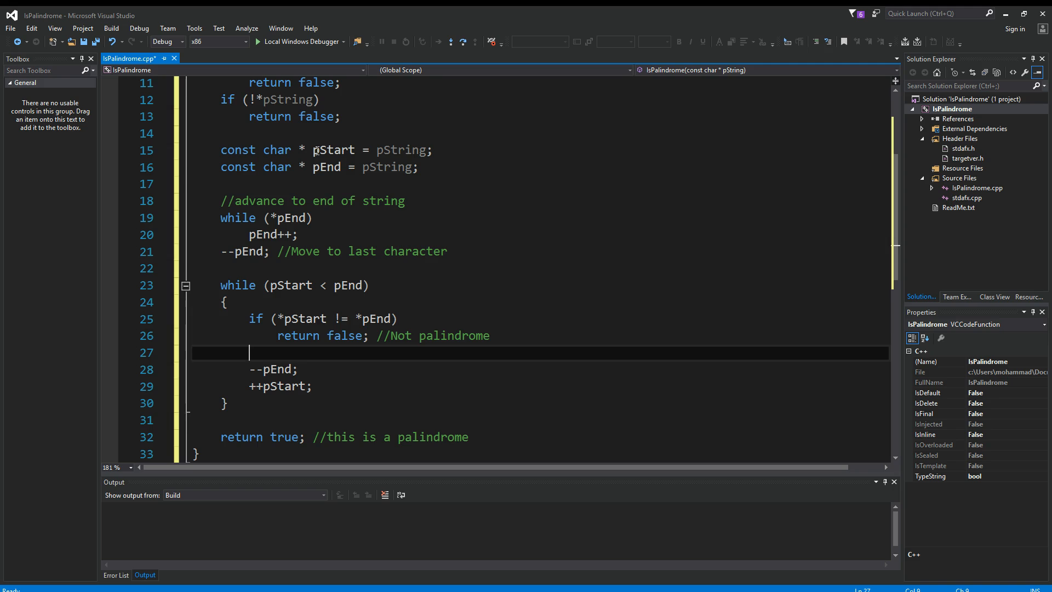
left_click(251, 319)
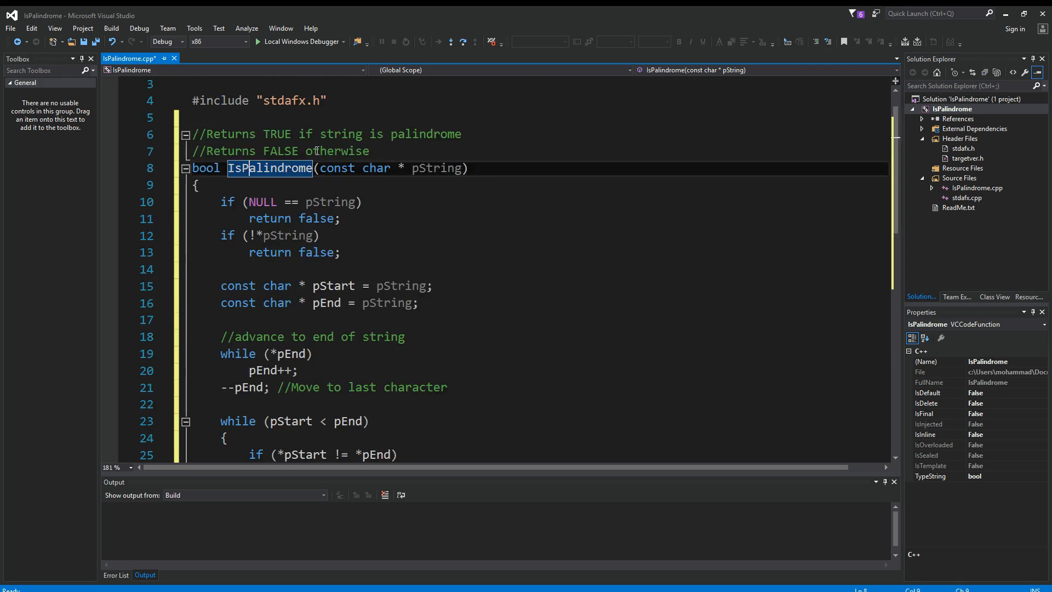
scroll("down", 3)
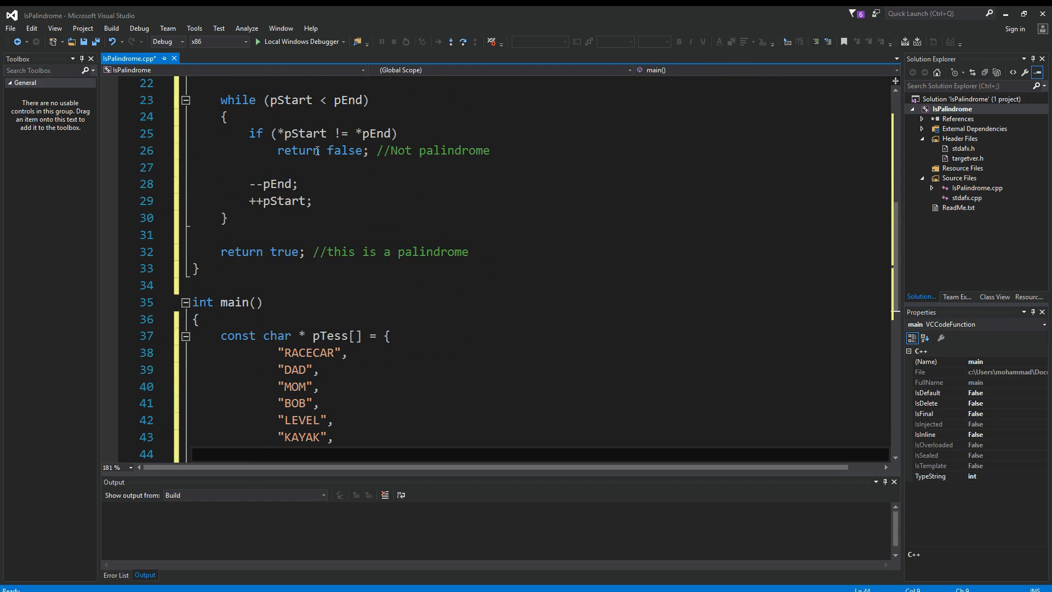
- Finish the test words and write the for loop over sizeof(pTests) printing each IsPalindrome result
type("\"\"")
type("for (int i = 0; i < ")
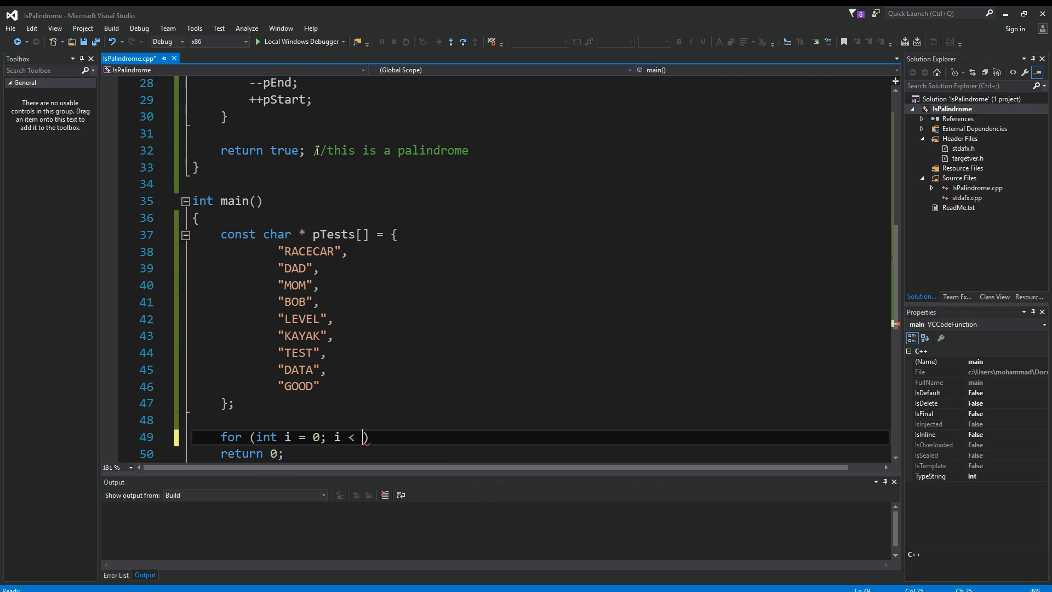
type("s")
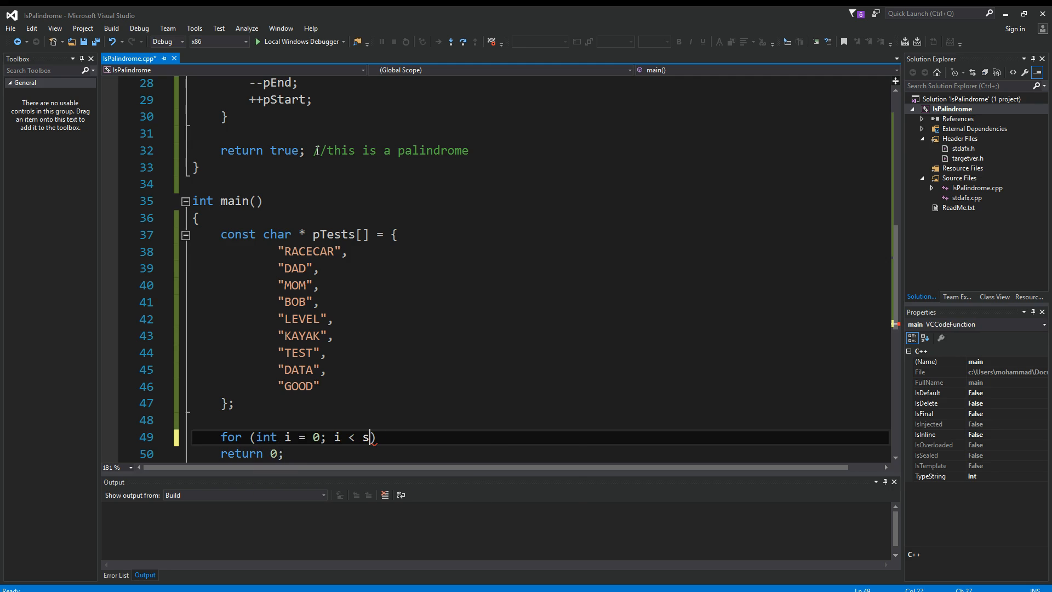
type("izeof(Ptests)")
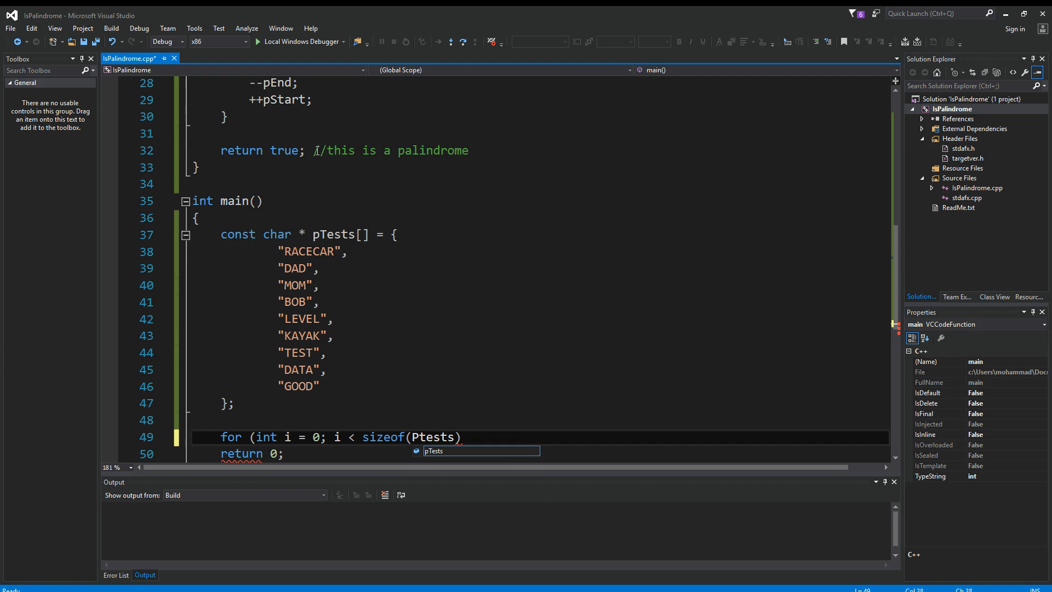
type("/ sizeof(pTests[0]); ++i)")
type("printf(\"%d - IsPalindrome('%s') returned %s\\n\", i")
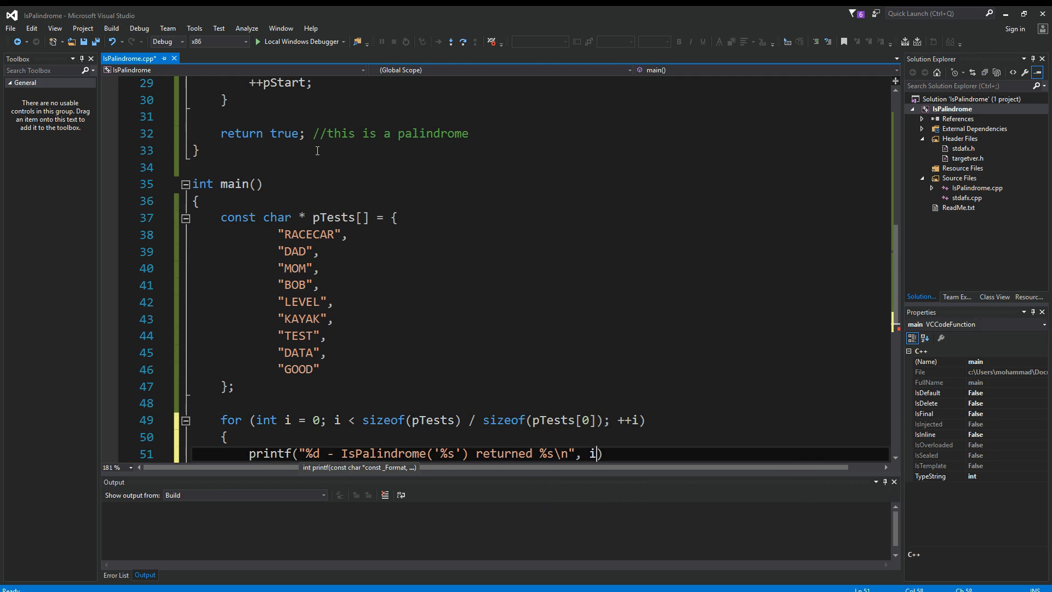
type(",")
type("IsPalindrome(pTests[i]) ? \" IS A PALINDROME!\" : \"IS NOT A PALINDROME!\");")
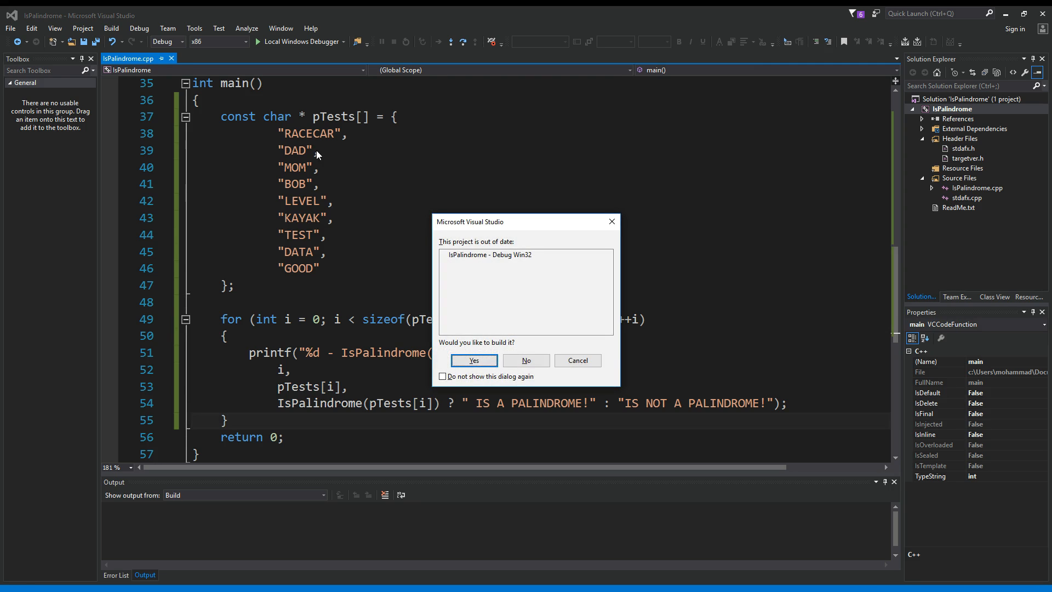
- Build the out-of-date project and run it, with one project succeeded and none failed
left_click(474, 361)
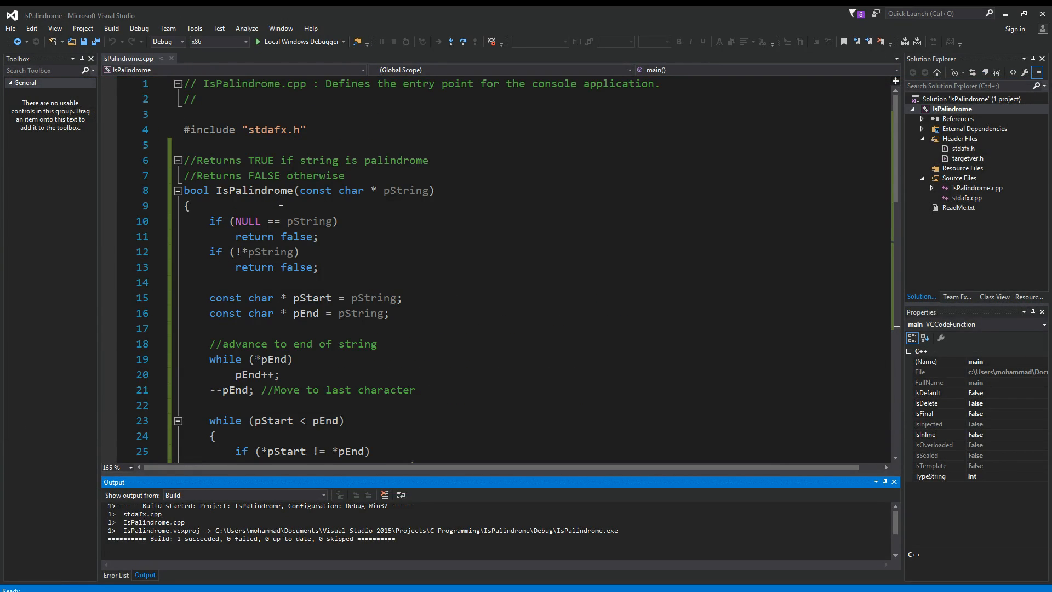
scroll("down", 3)
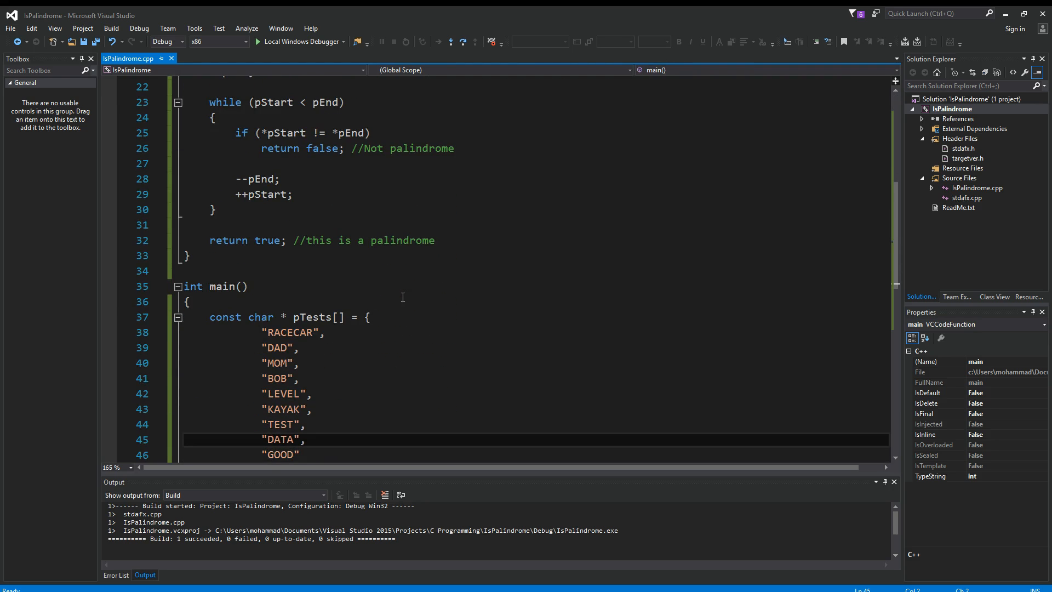
- Change the first test word to mixed-case RaCECAR and rebuild with the towupper comparison
left_click(276, 332)
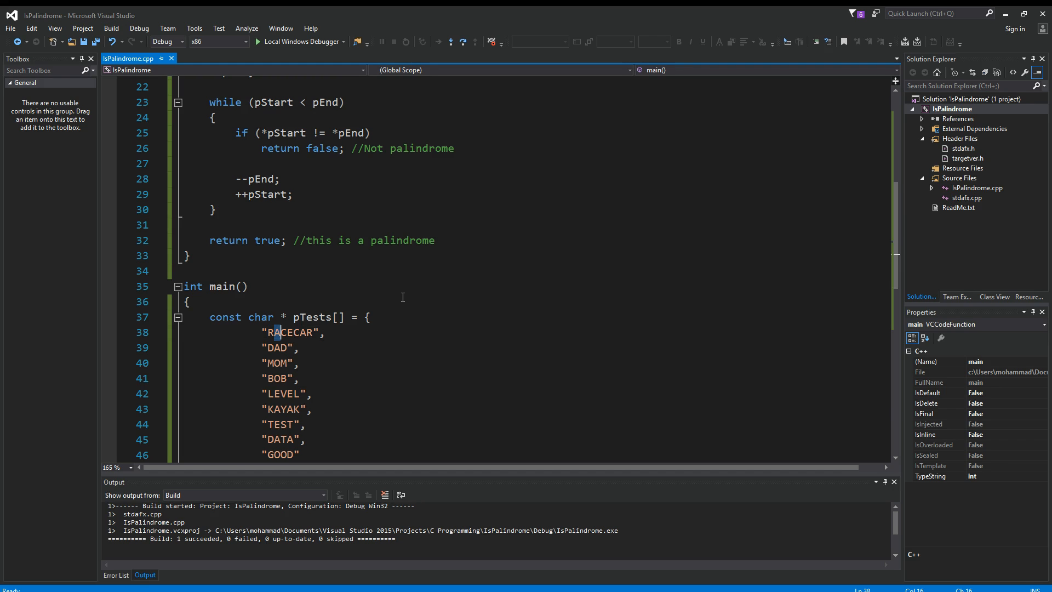
type("a")
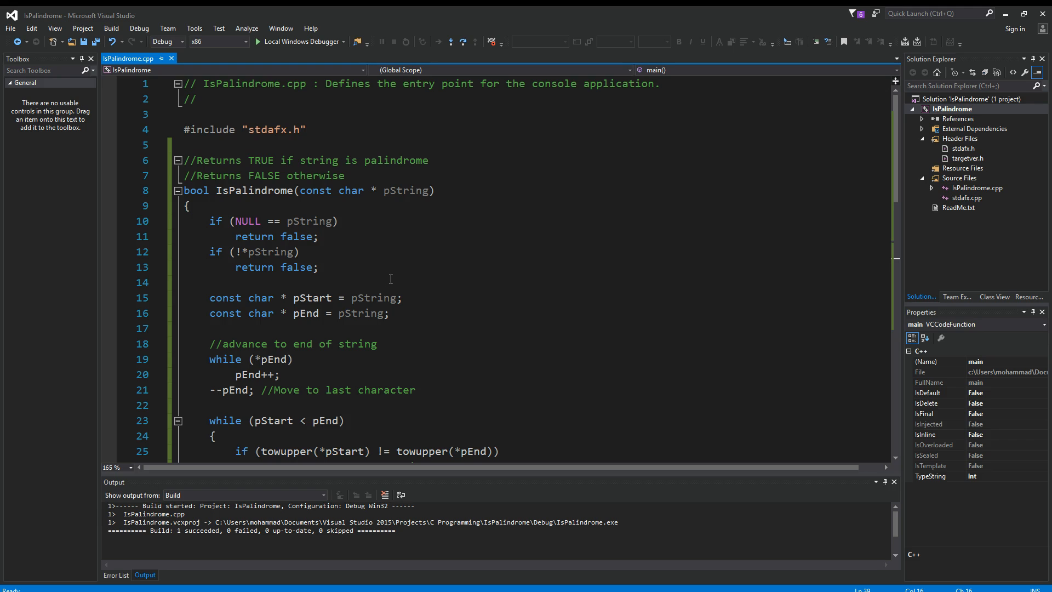
scroll("down", 3)
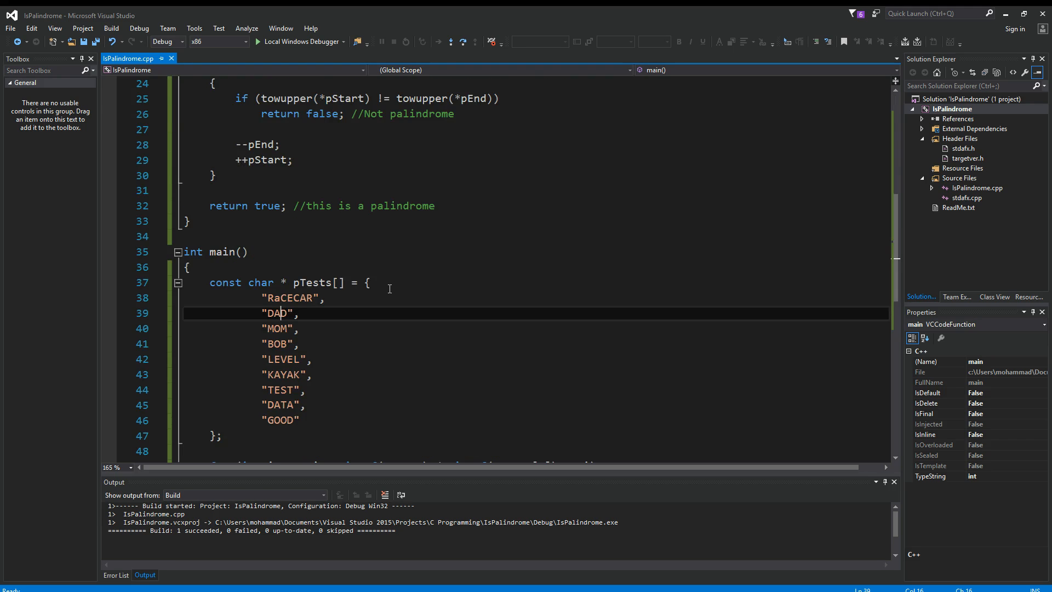